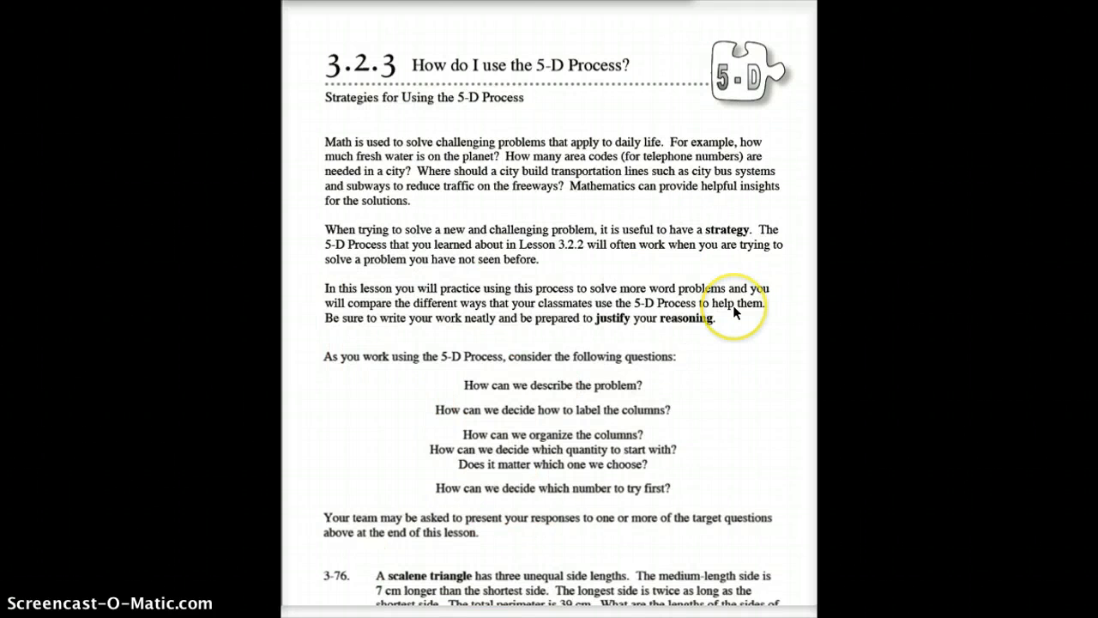
- Scroll down past the lesson introduction to problem 3-76 and its empty table
{"action": "scroll", "scroll_direction": "down", "scroll_amount": 3}
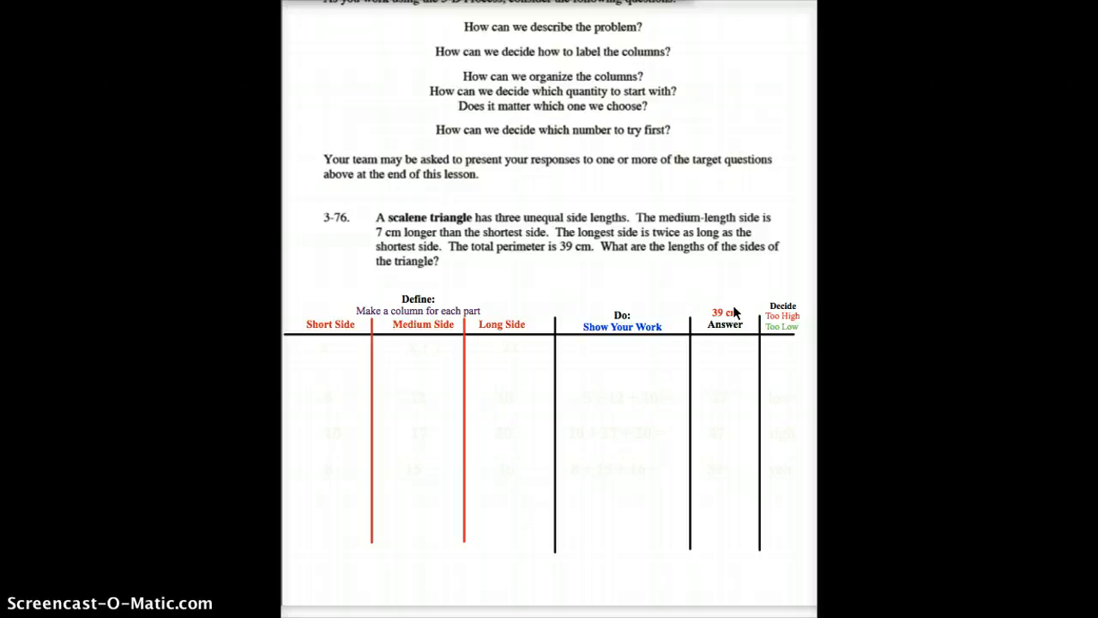
{"action": "scroll", "scroll_direction": "down", "scroll_amount": 3}
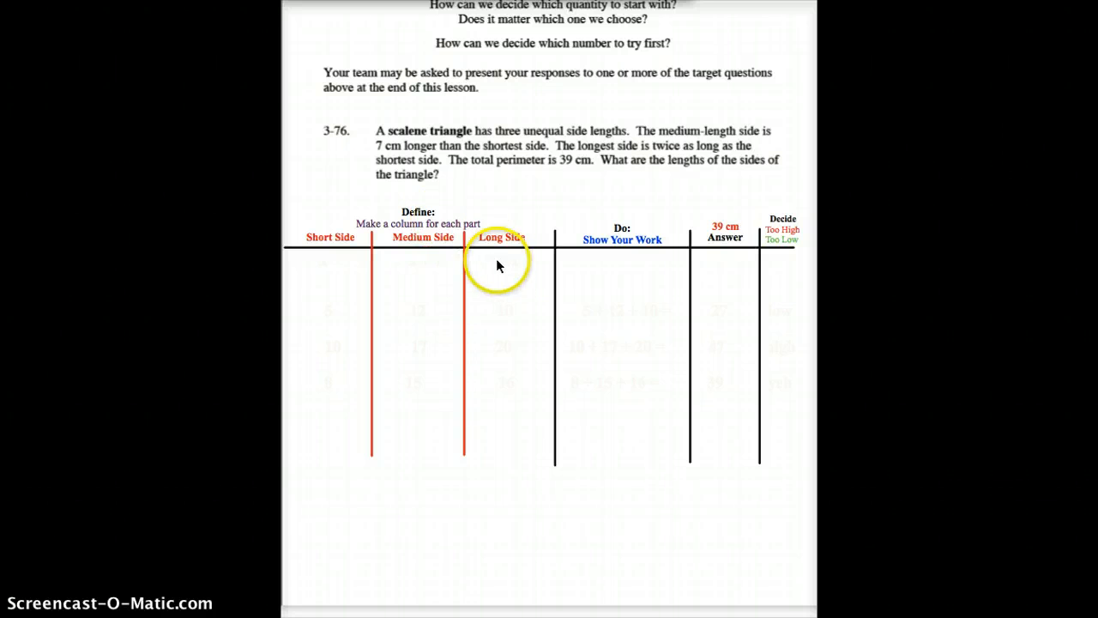
{"action": "mouse_move", "coordinate": [539, 175]}
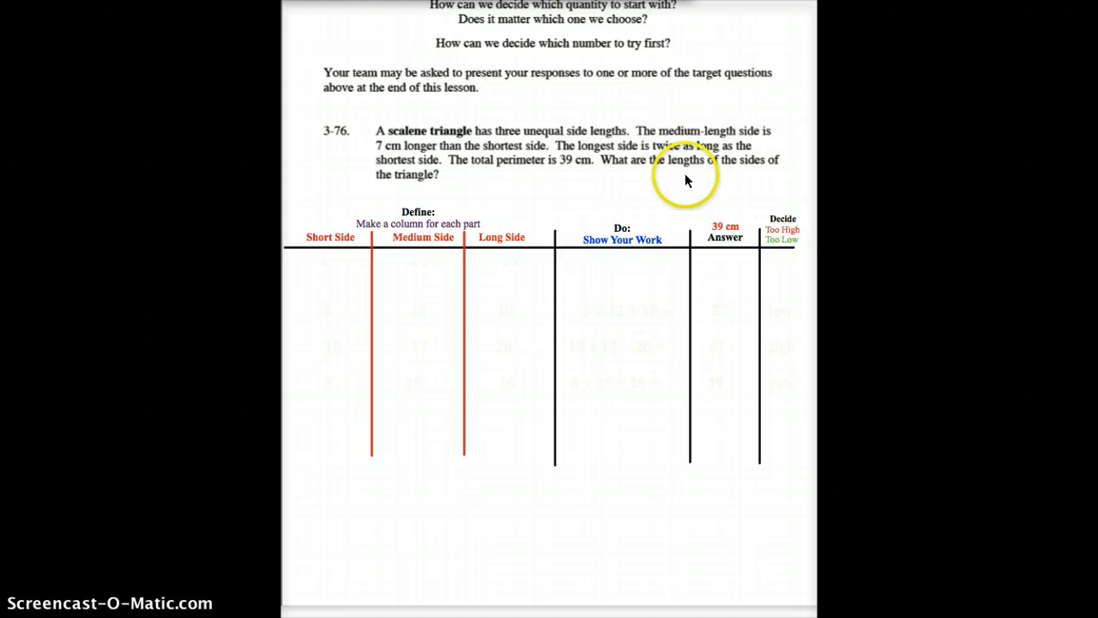
{"action": "mouse_move", "coordinate": [418, 268]}
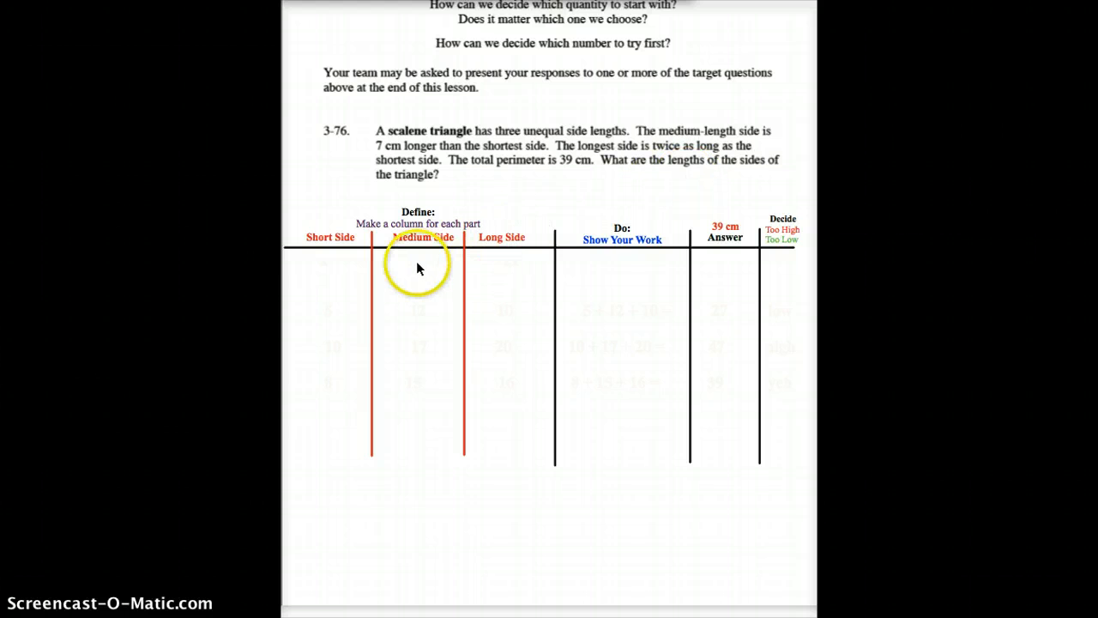
{"action": "mouse_move", "coordinate": [415, 261]}
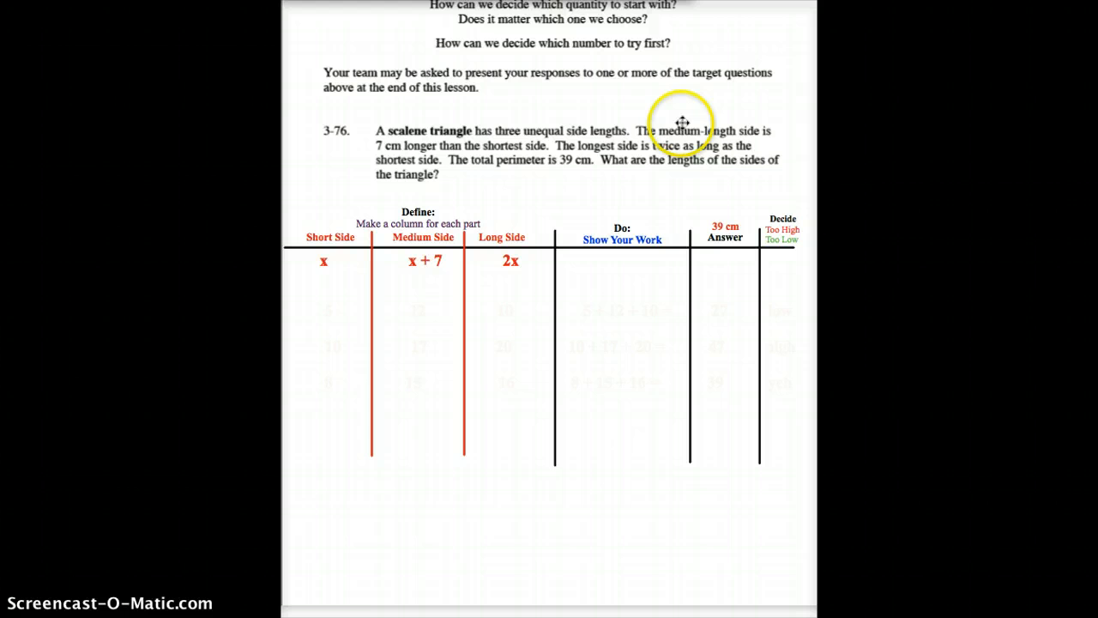
{"action": "mouse_move", "coordinate": [334, 258]}
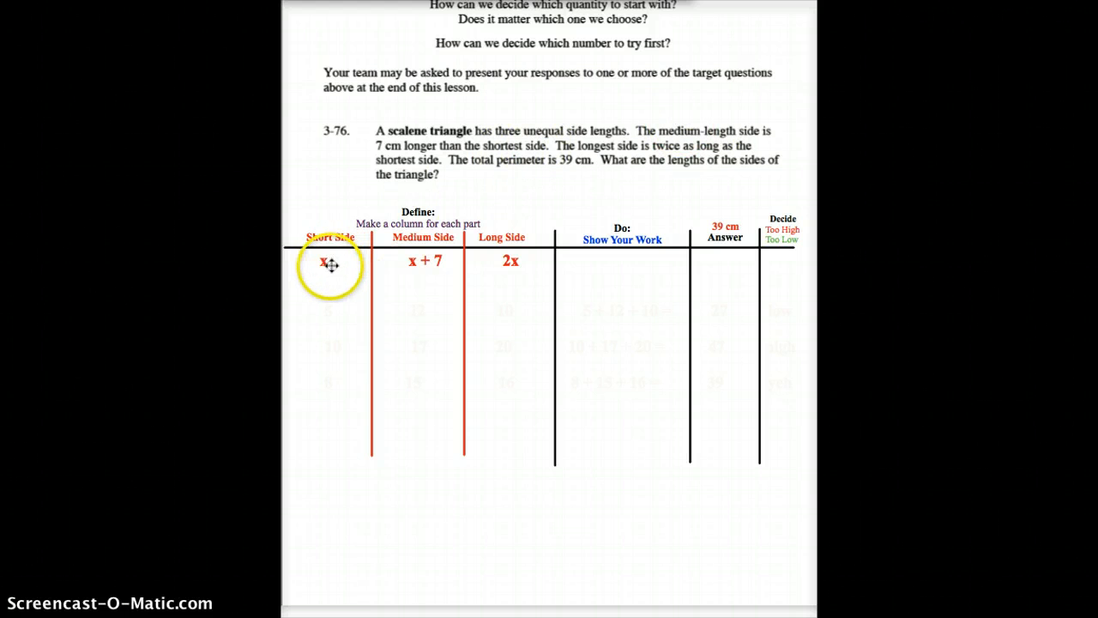
{"action": "mouse_move", "coordinate": [619, 162]}
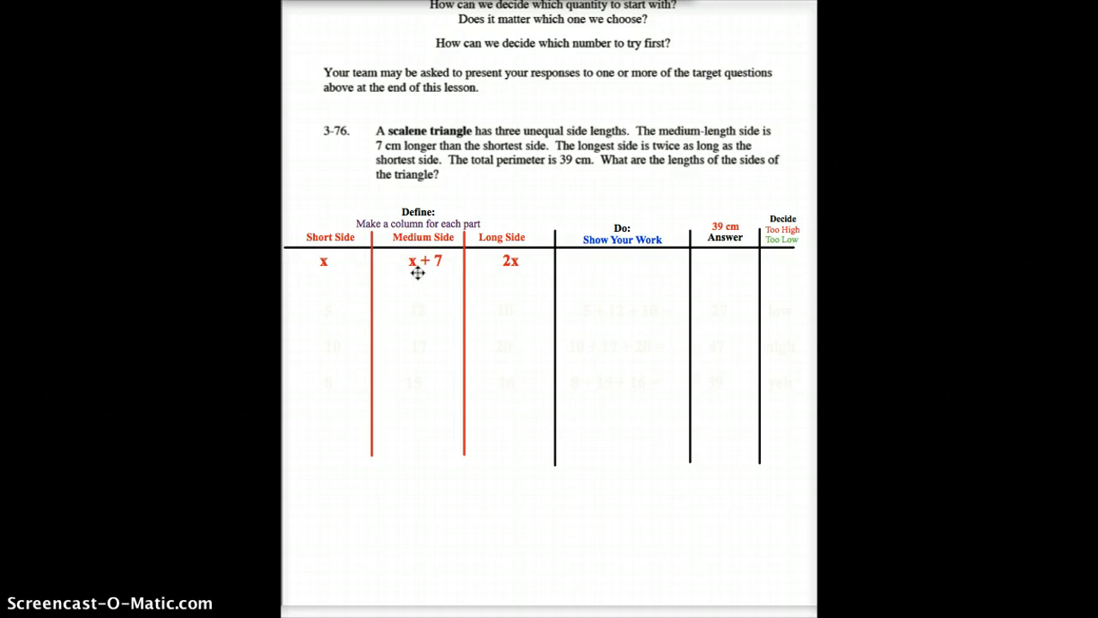
- Write x, x + 7 and 2x under the Short, Medium and Long Side headings
{"action": "left_click", "coordinate": [440, 264]}
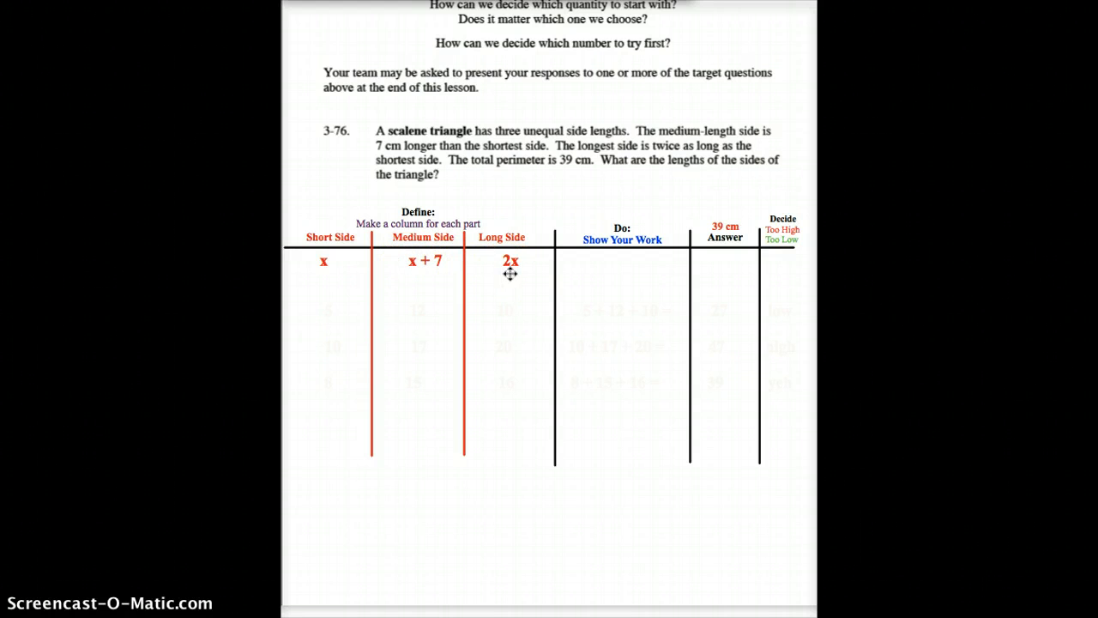
{"action": "left_click", "coordinate": [525, 263]}
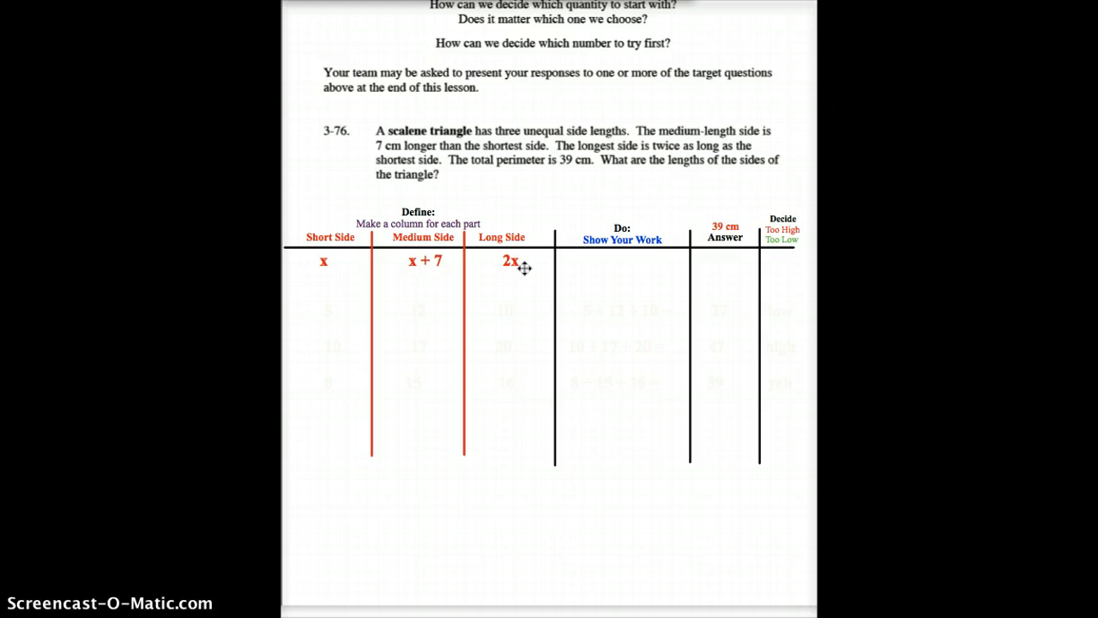
{"action": "mouse_move", "coordinate": [783, 247]}
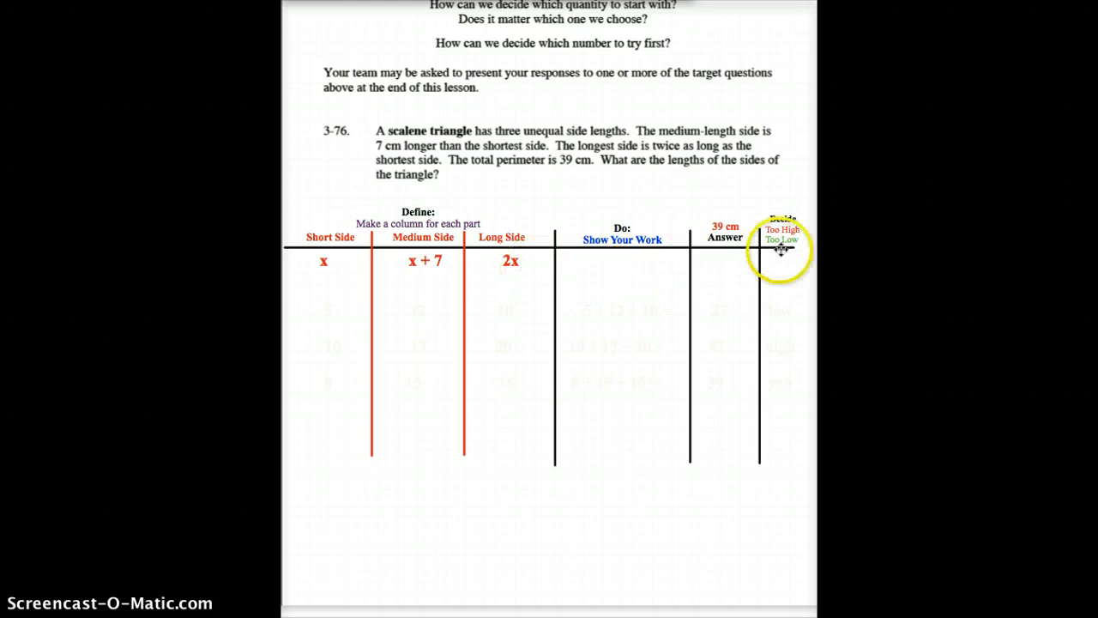
{"action": "mouse_move", "coordinate": [523, 285]}
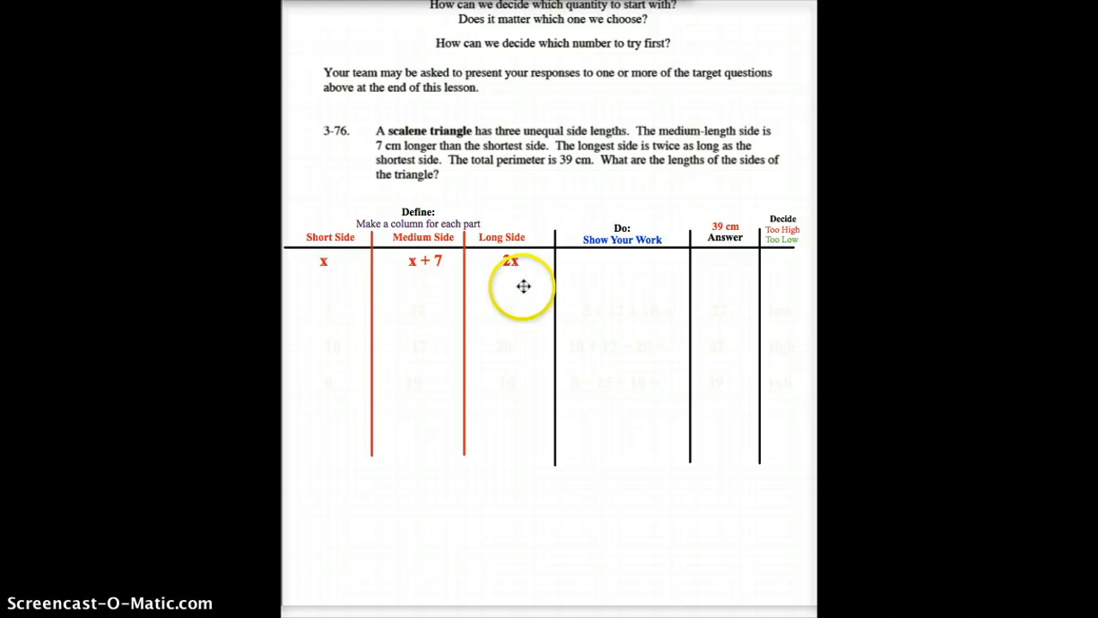
{"action": "mouse_move", "coordinate": [330, 338]}
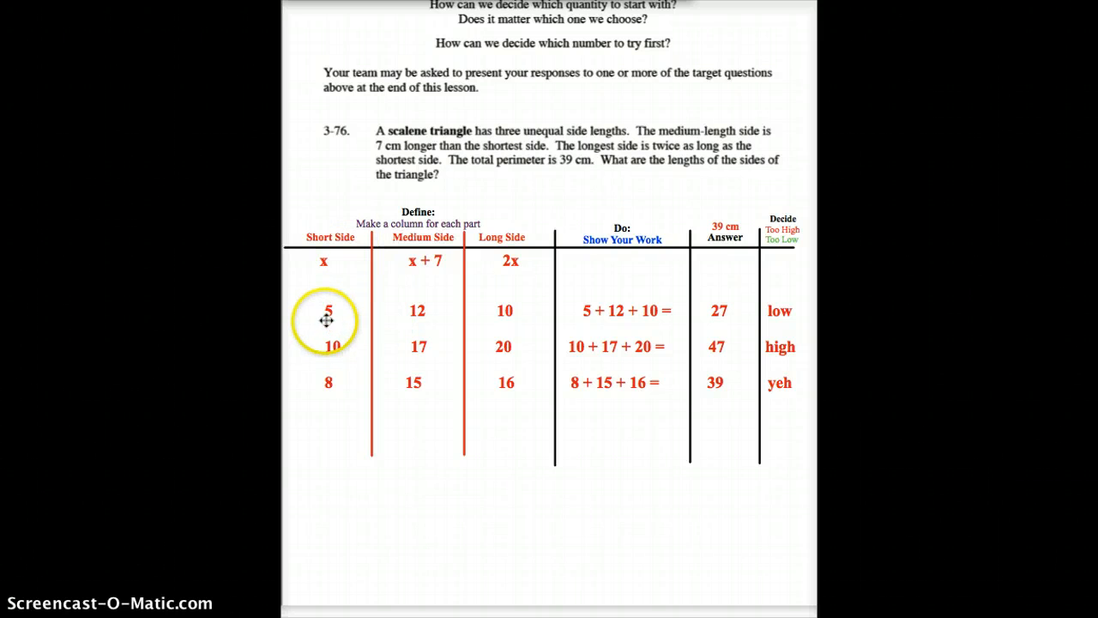
{"action": "mouse_move", "coordinate": [508, 309]}
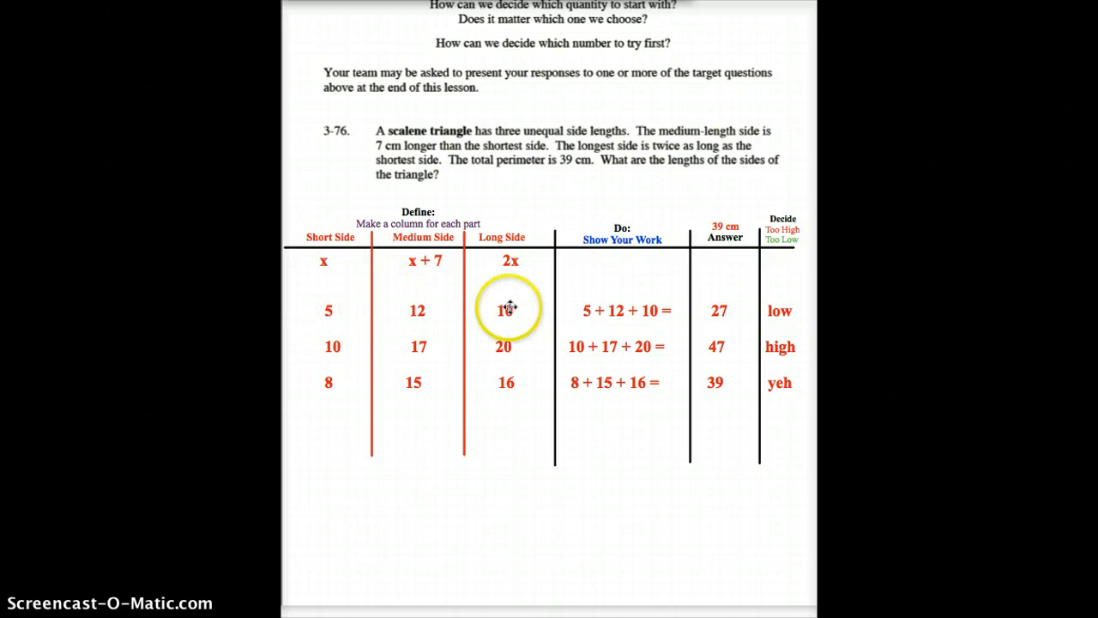
{"action": "mouse_move", "coordinate": [723, 312]}
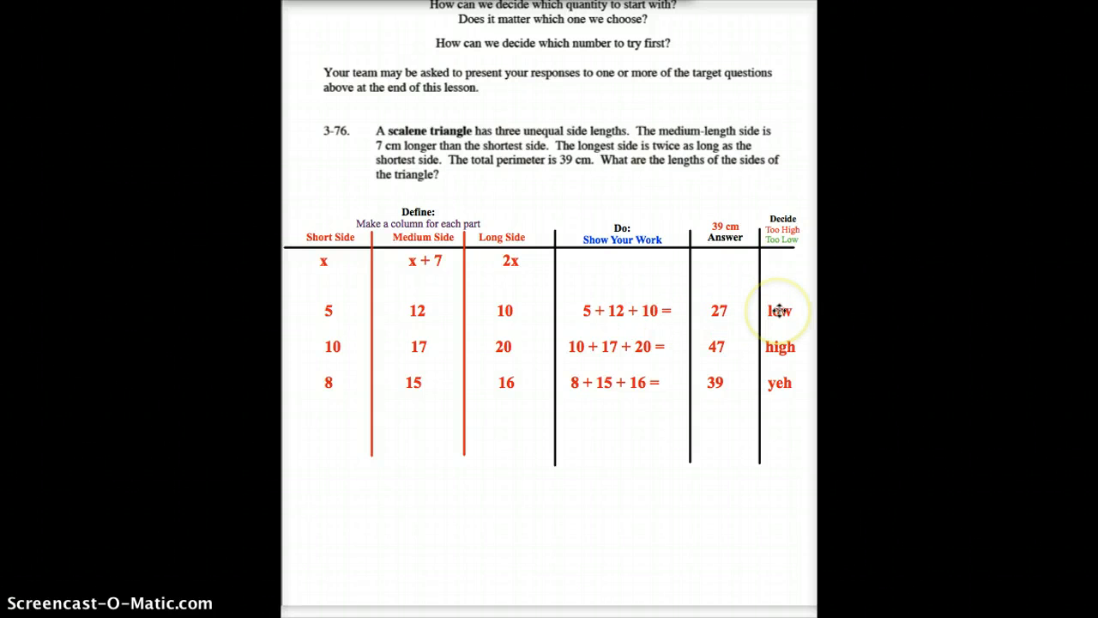
{"action": "mouse_move", "coordinate": [339, 350]}
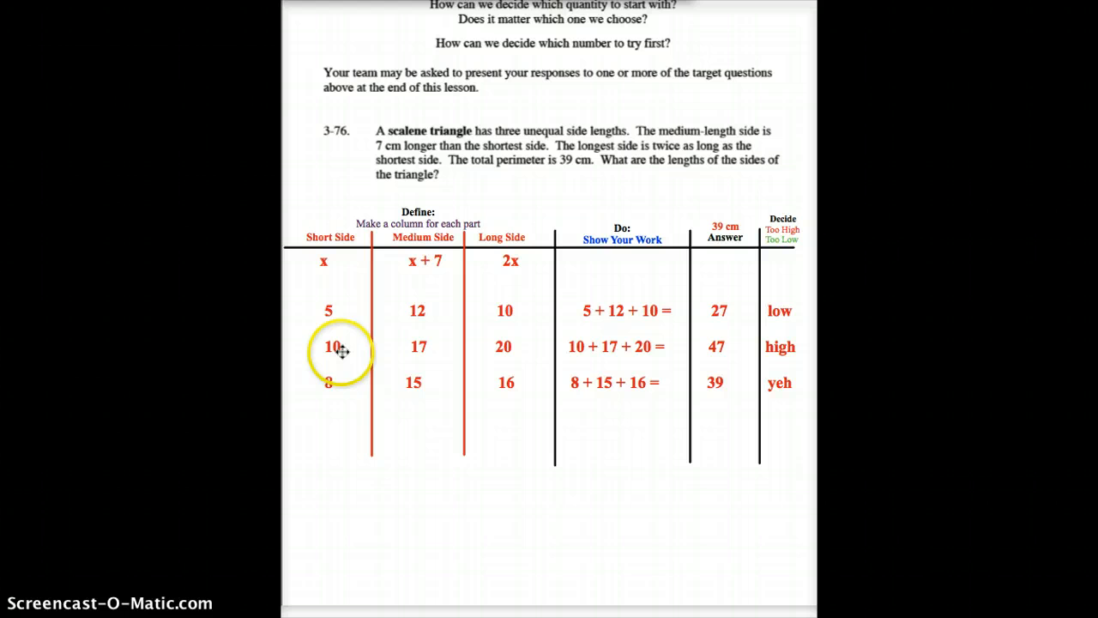
{"action": "mouse_move", "coordinate": [539, 350]}
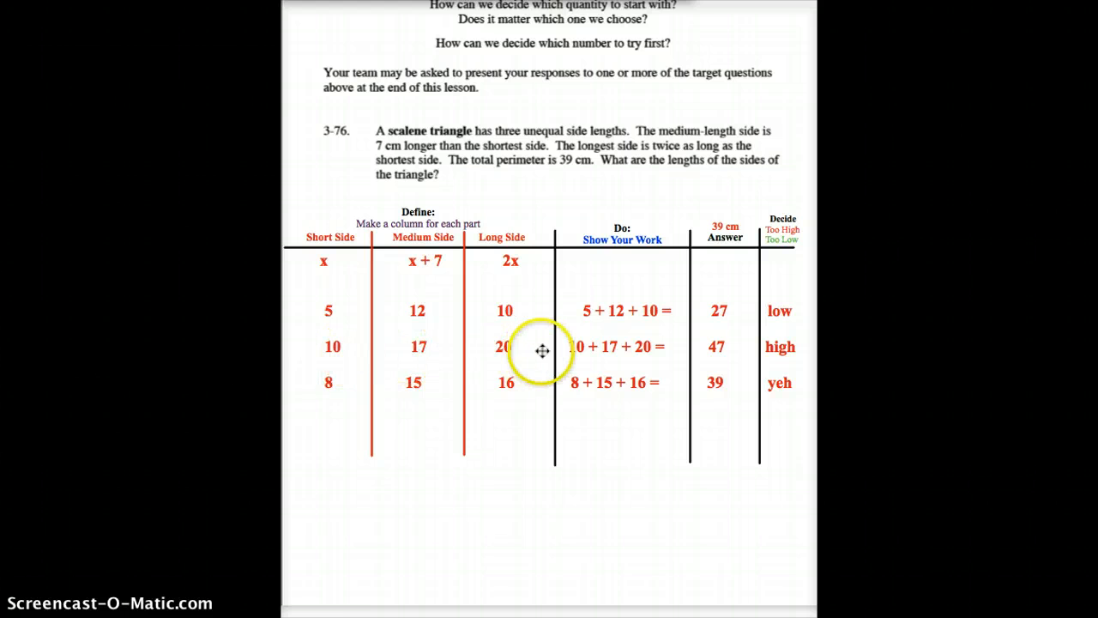
{"action": "mouse_move", "coordinate": [602, 352]}
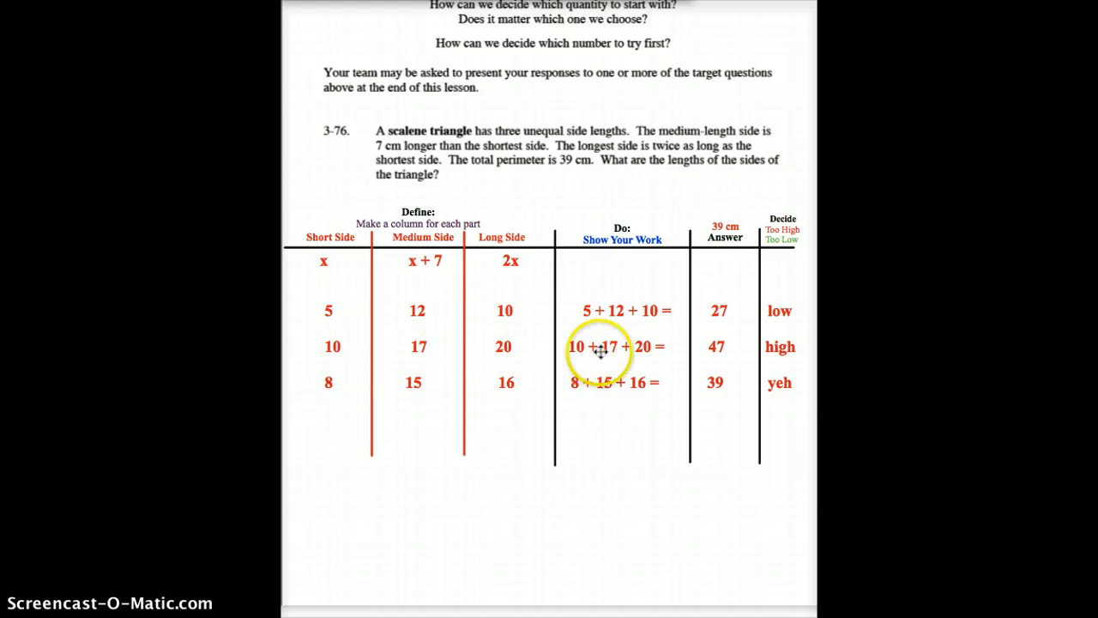
{"action": "mouse_move", "coordinate": [724, 350]}
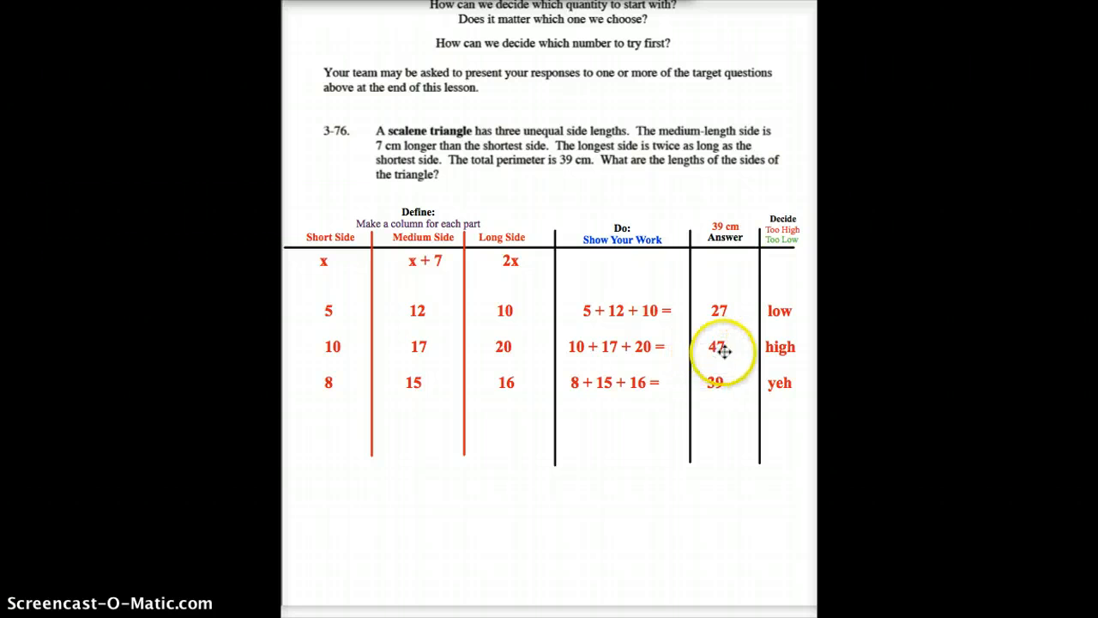
{"action": "mouse_move", "coordinate": [436, 400]}
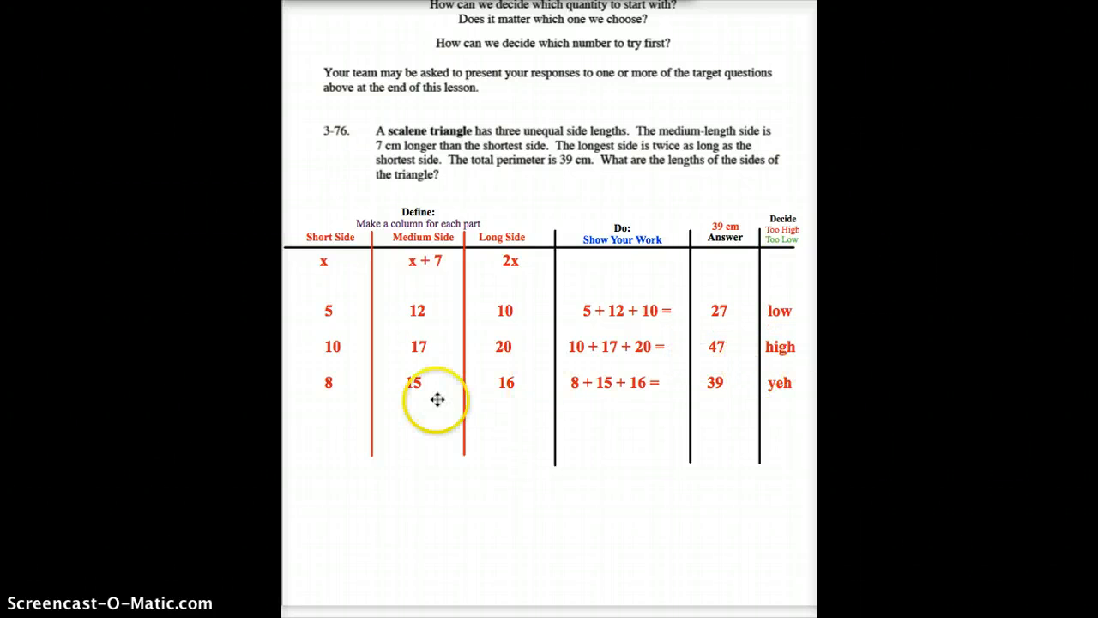
{"action": "mouse_move", "coordinate": [336, 391]}
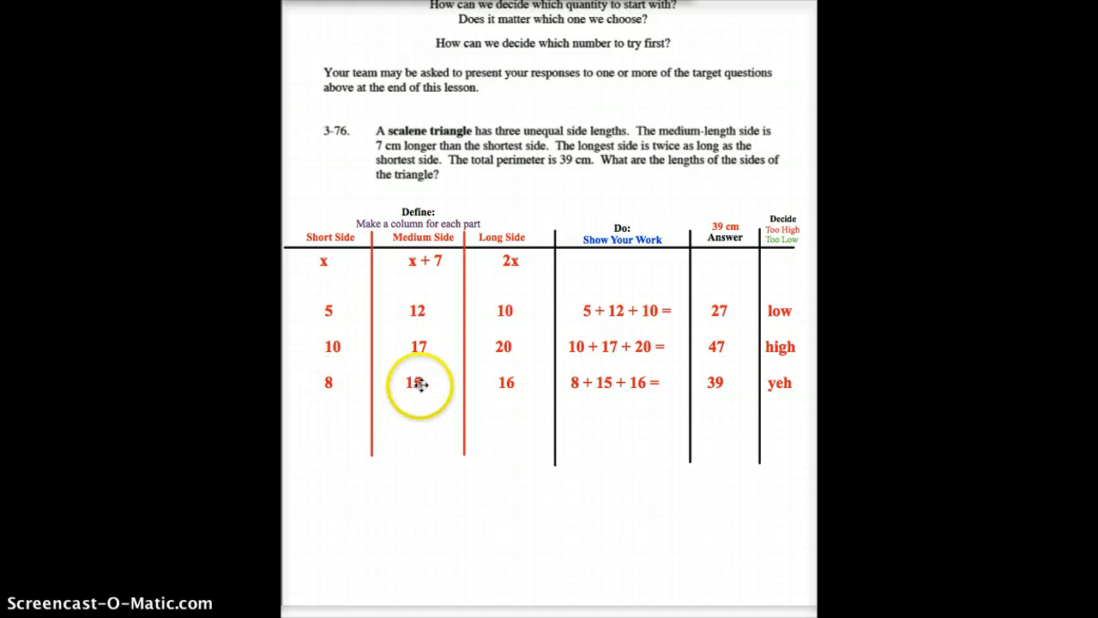
{"action": "mouse_move", "coordinate": [683, 383]}
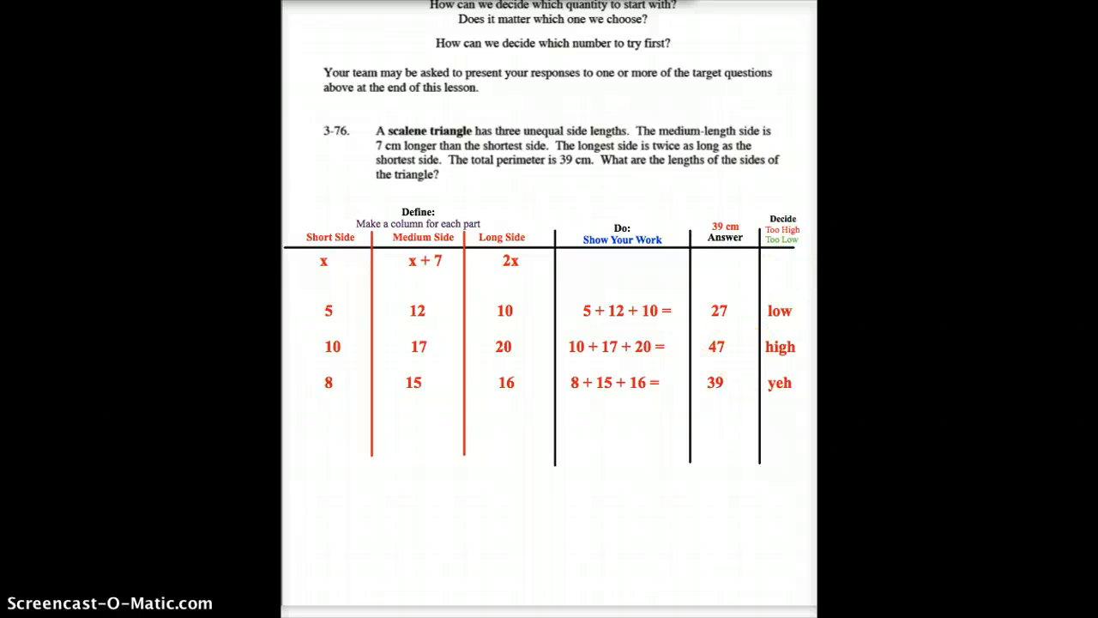
- Scroll down to reveal problem 3-77's empty table after finishing 3-76
{"action": "scroll", "scroll_direction": "down", "scroll_amount": 3}
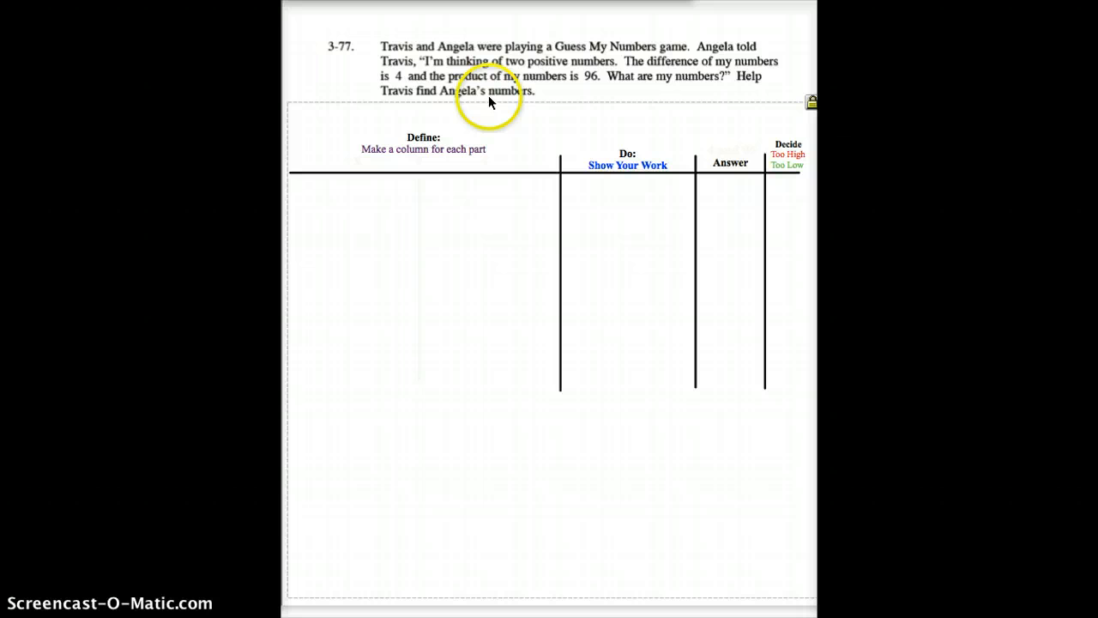
{"action": "mouse_move", "coordinate": [590, 79]}
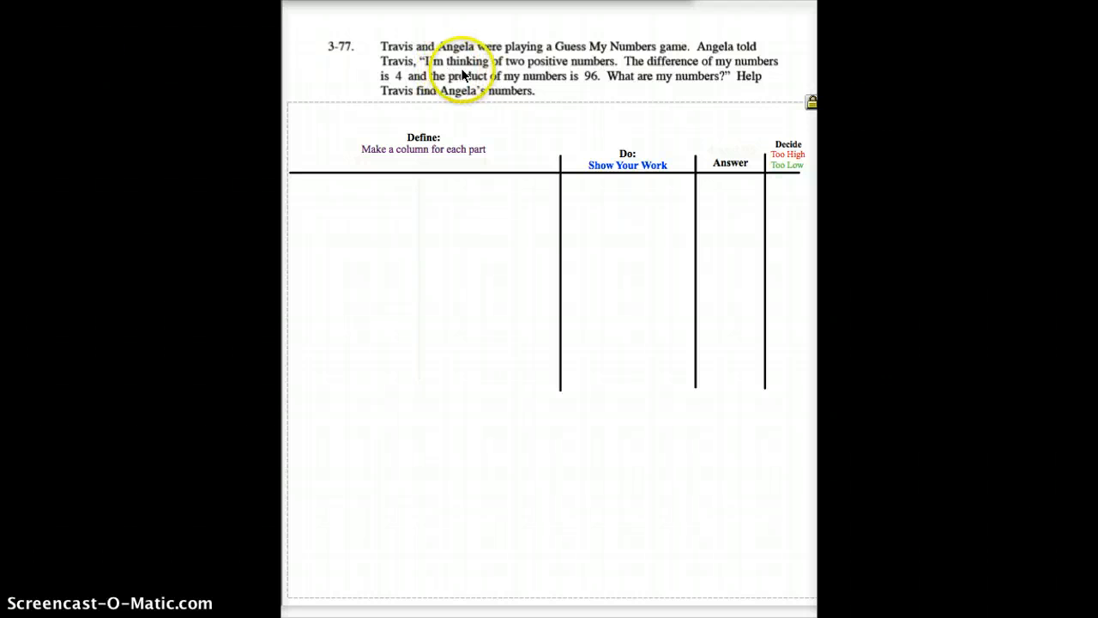
{"action": "mouse_move", "coordinate": [694, 76]}
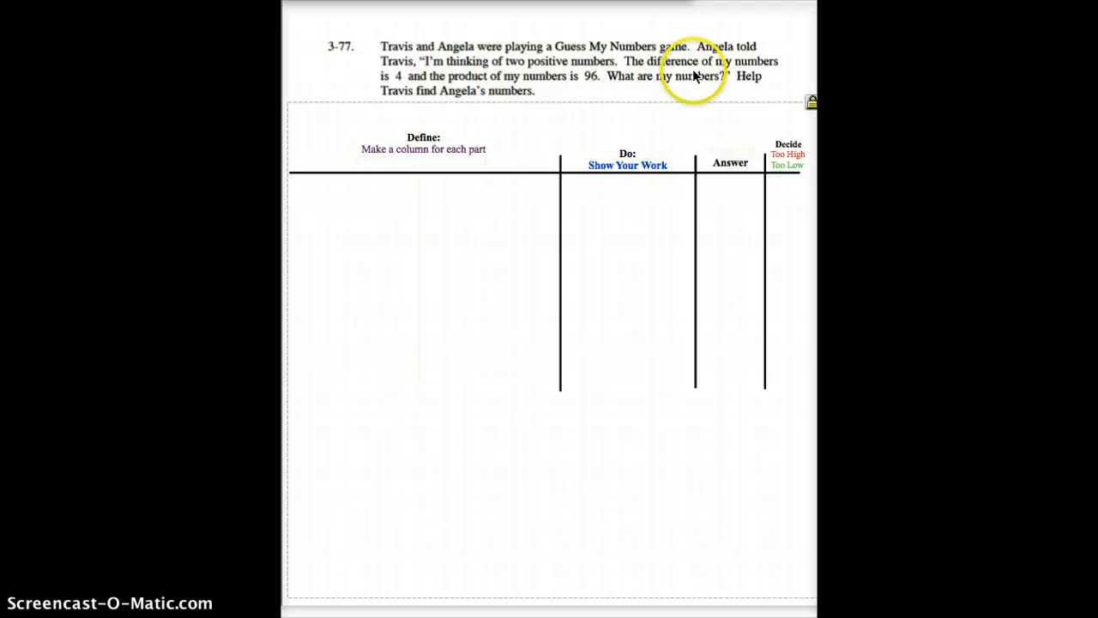
{"action": "mouse_move", "coordinate": [463, 110]}
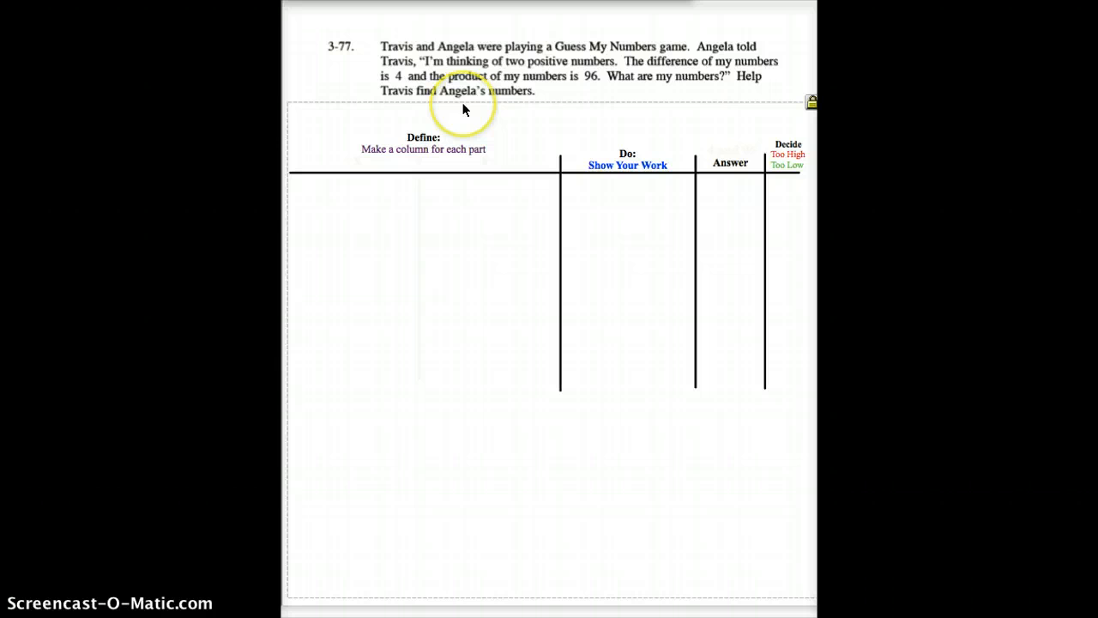
{"action": "mouse_move", "coordinate": [601, 90]}
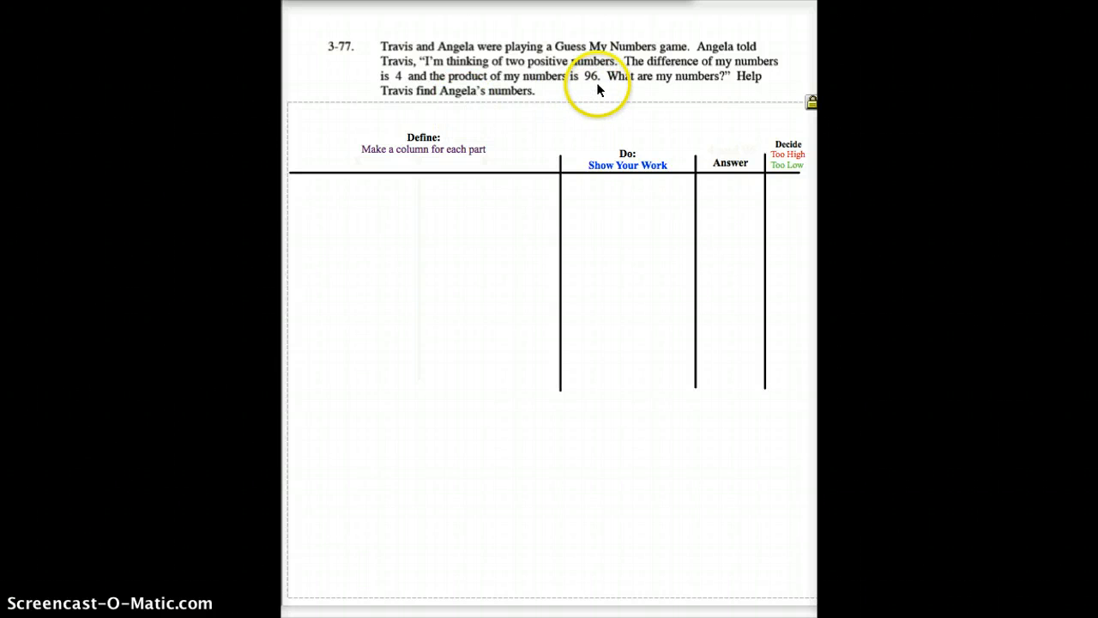
{"action": "mouse_move", "coordinate": [649, 69]}
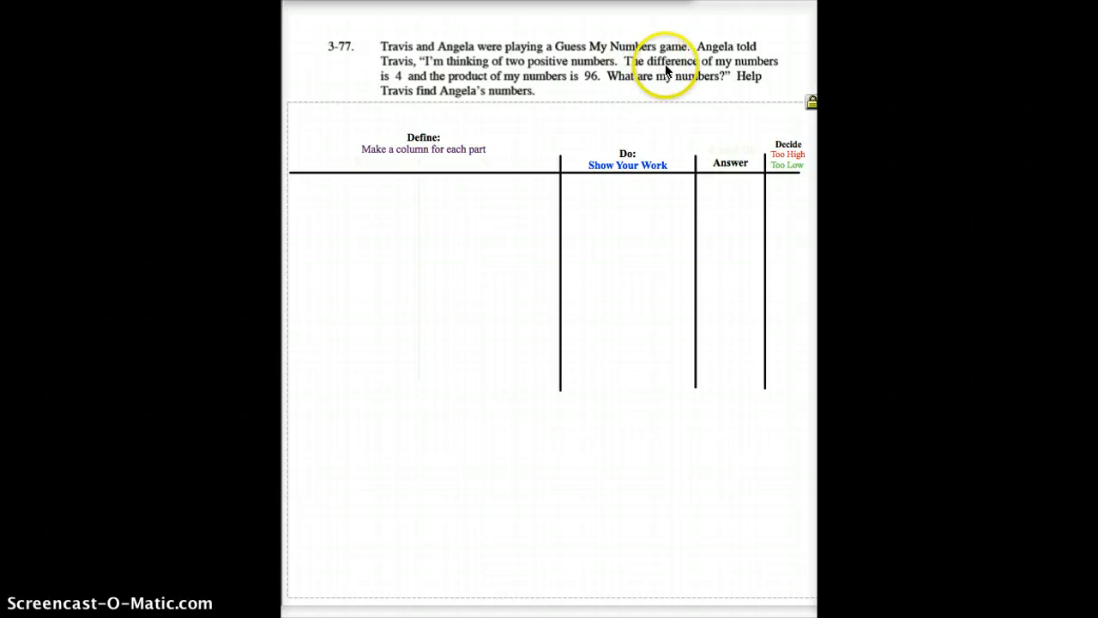
{"action": "mouse_move", "coordinate": [717, 67]}
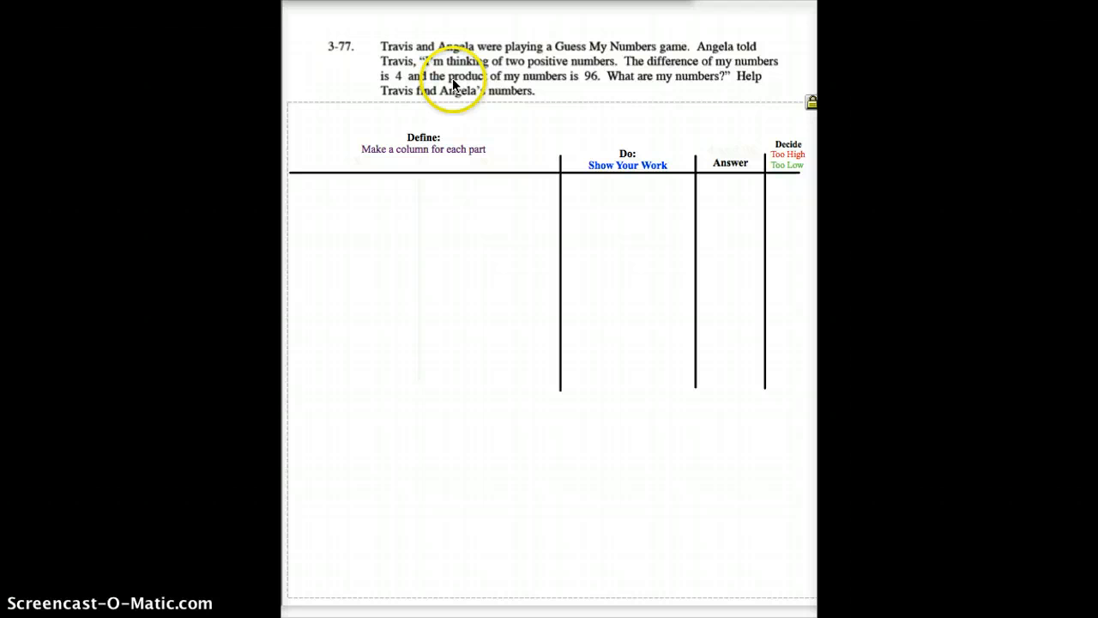
{"action": "mouse_move", "coordinate": [573, 77]}
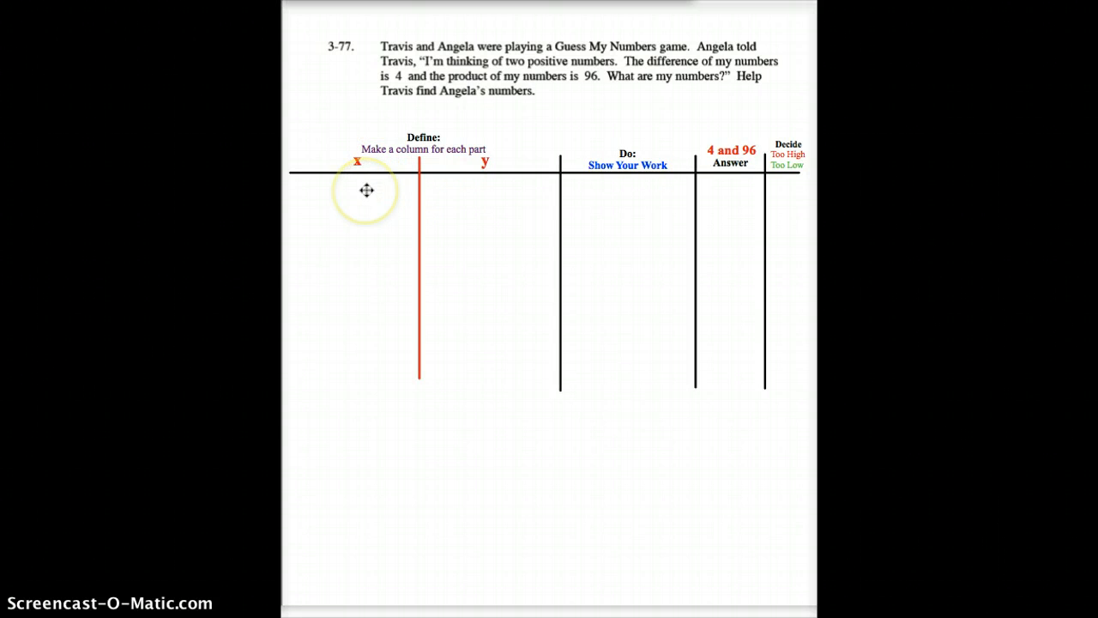
{"action": "mouse_move", "coordinate": [491, 185]}
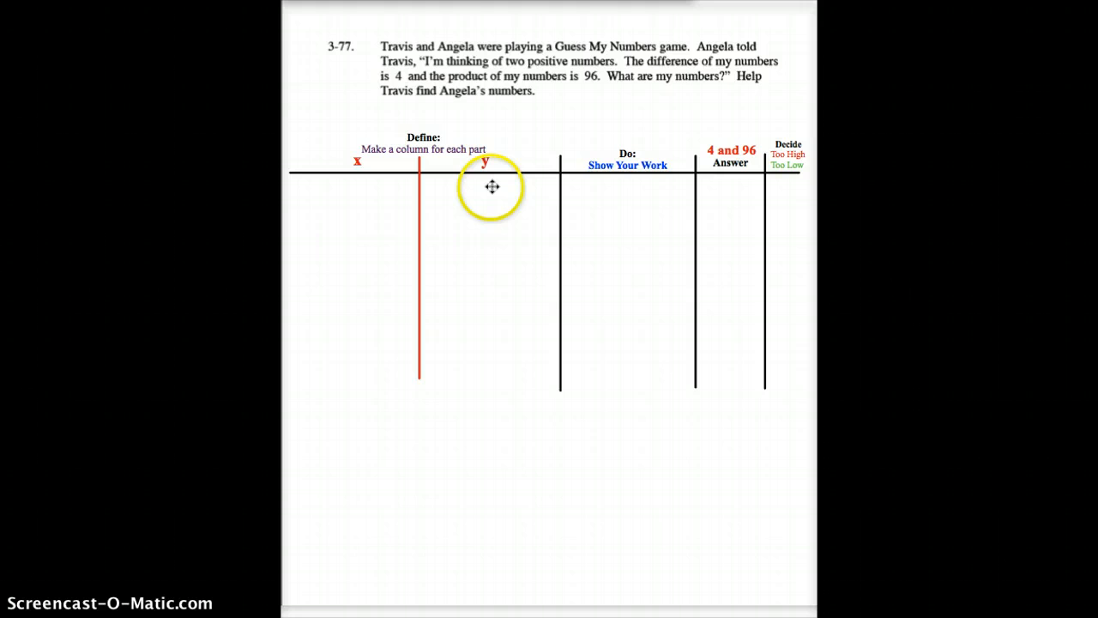
{"action": "mouse_move", "coordinate": [725, 163]}
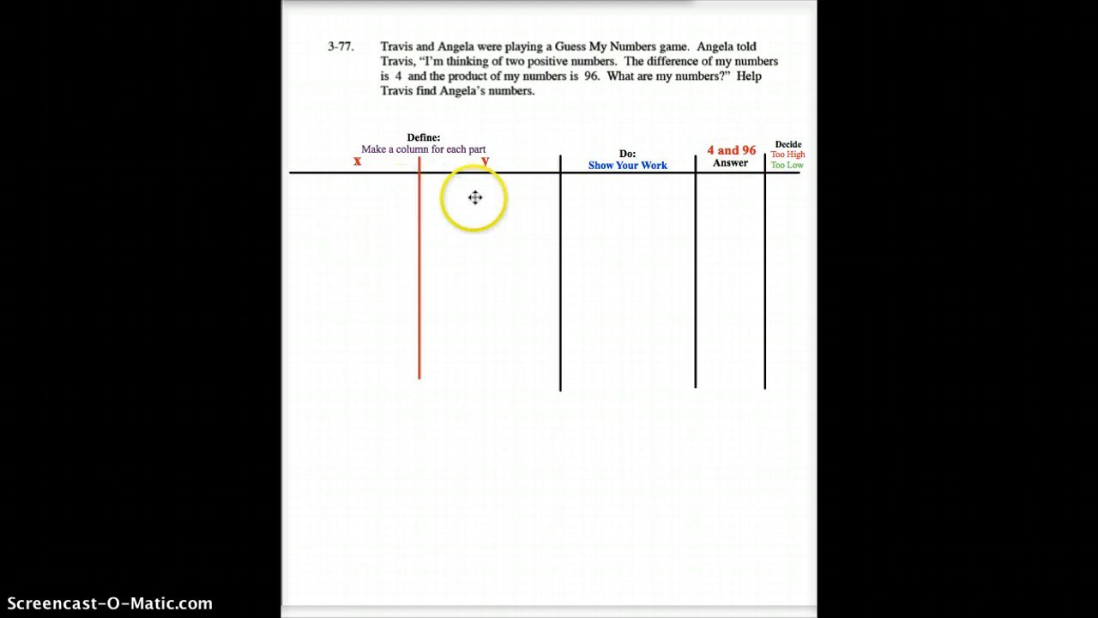
{"action": "mouse_move", "coordinate": [490, 199]}
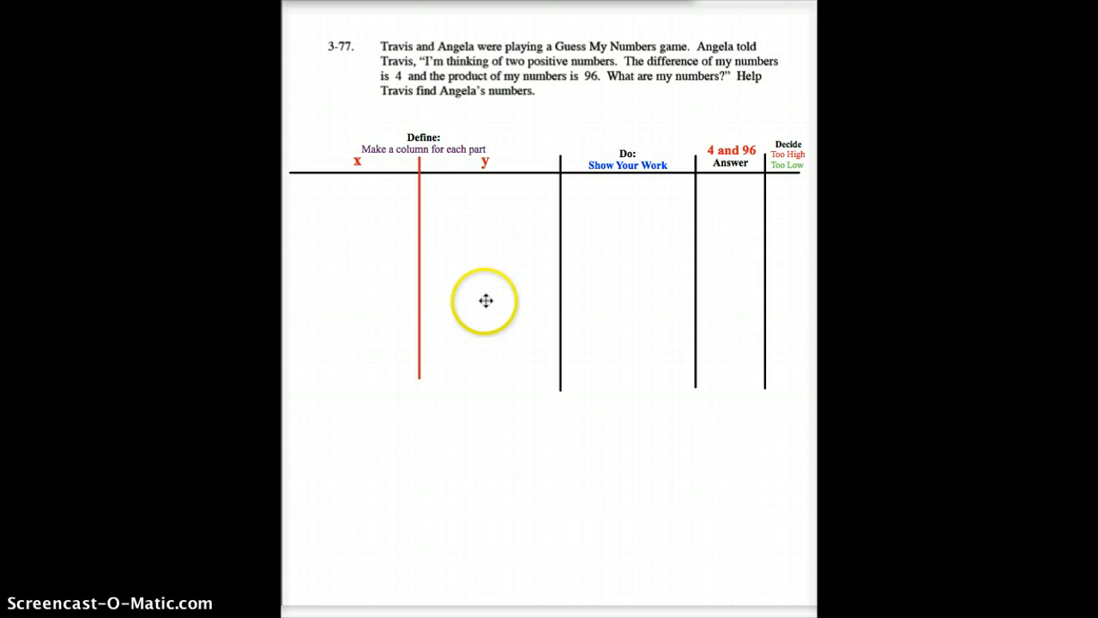
{"action": "mouse_move", "coordinate": [449, 210]}
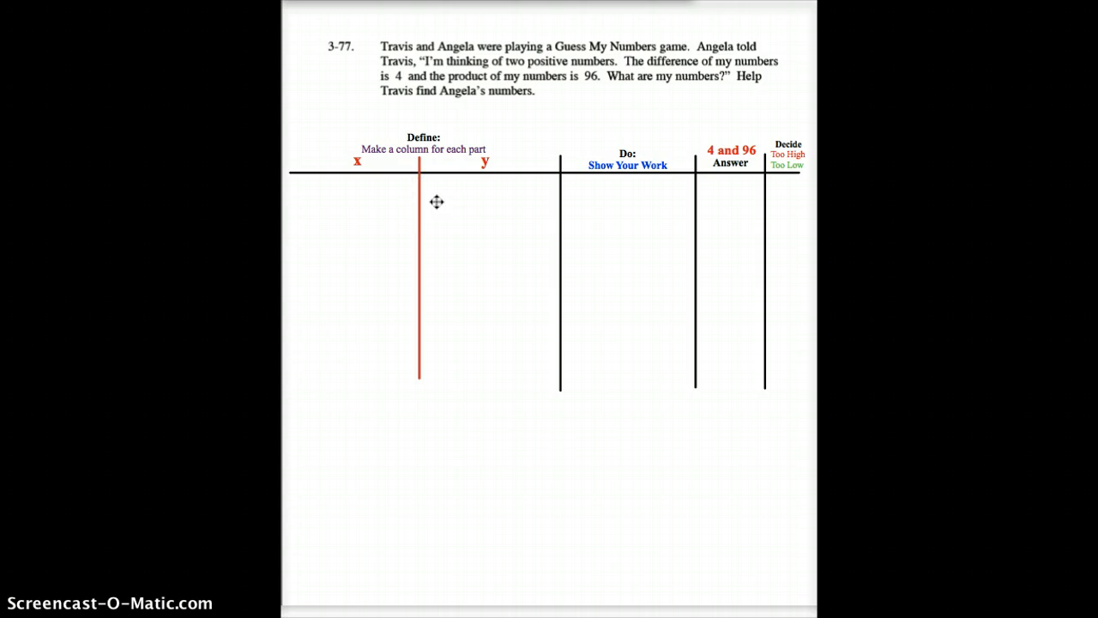
{"action": "mouse_move", "coordinate": [433, 203]}
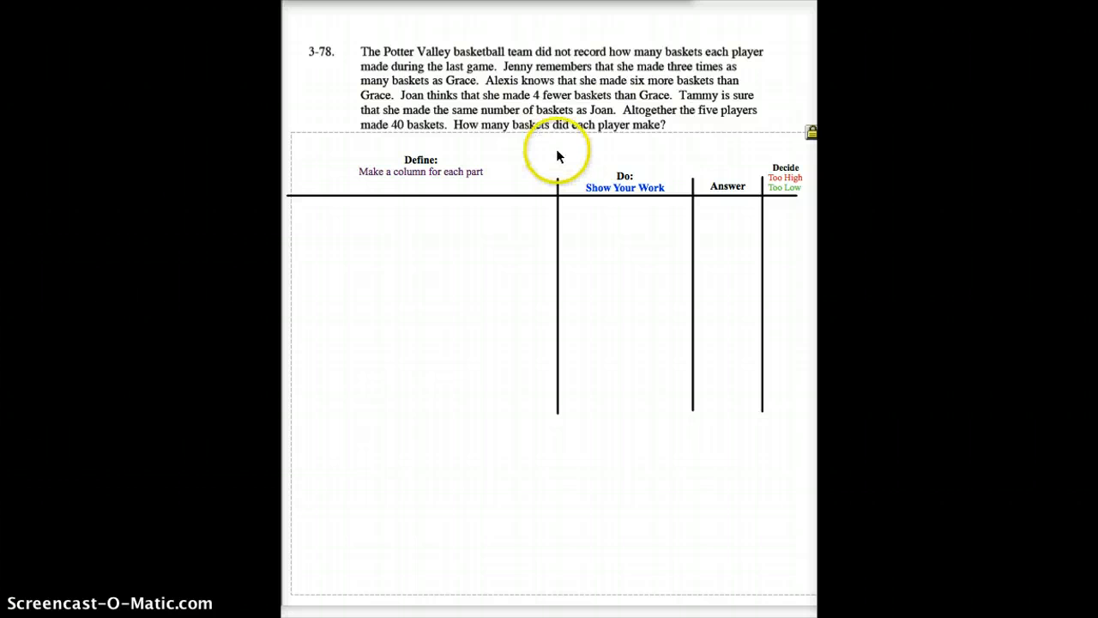
{"action": "mouse_move", "coordinate": [568, 95]}
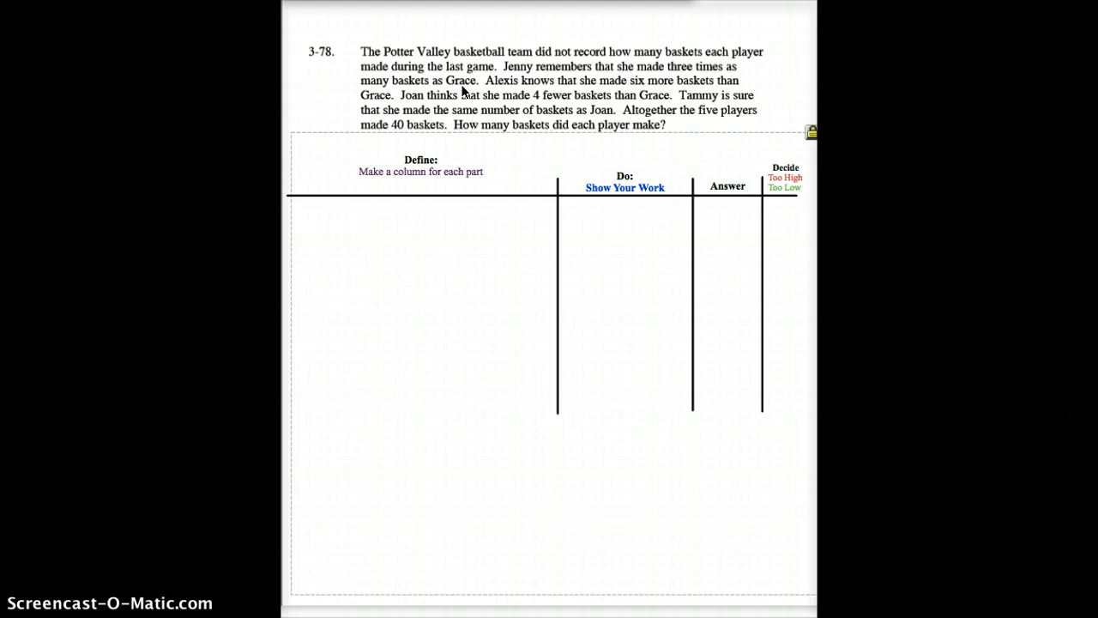
- Page down to problem 3-78 and read through the basketball problem
{"action": "left_click", "coordinate": [575, 85]}
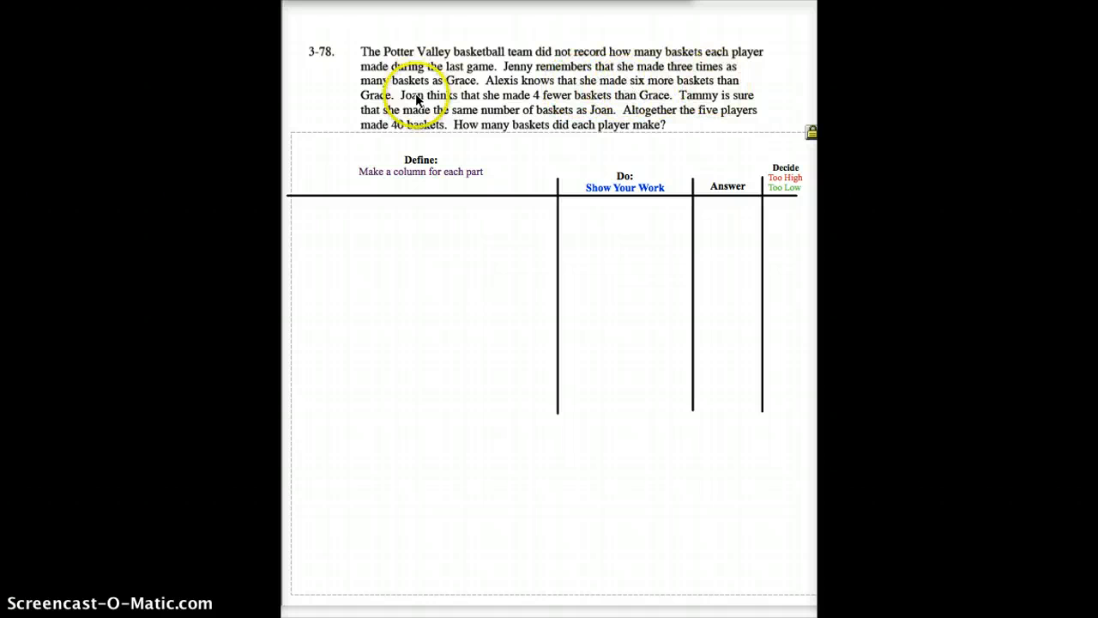
{"action": "mouse_move", "coordinate": [539, 103]}
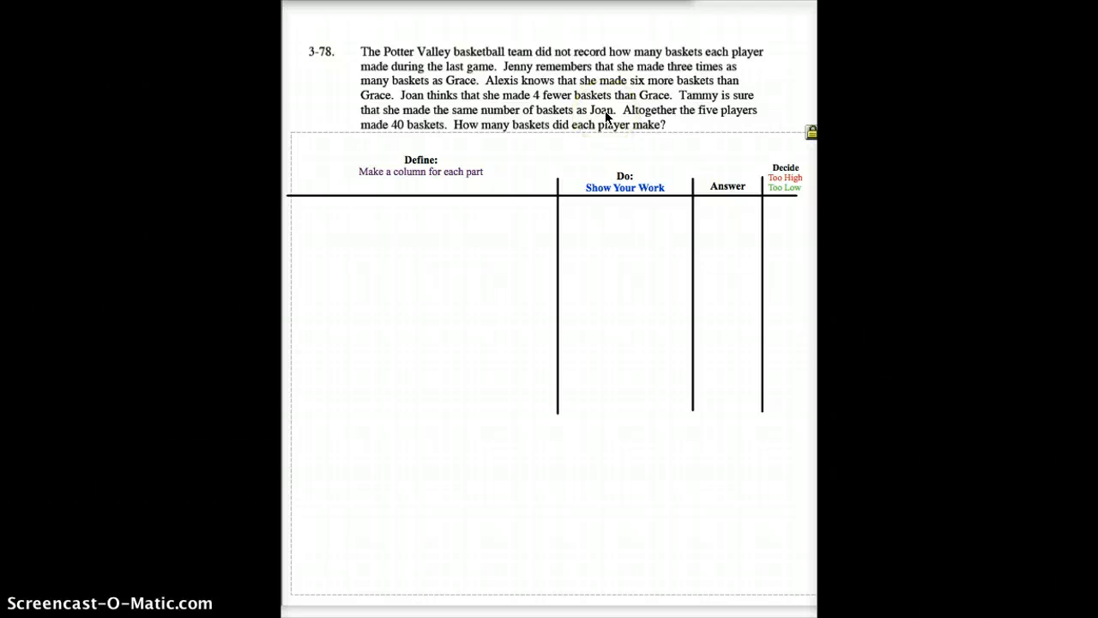
{"action": "mouse_move", "coordinate": [704, 123]}
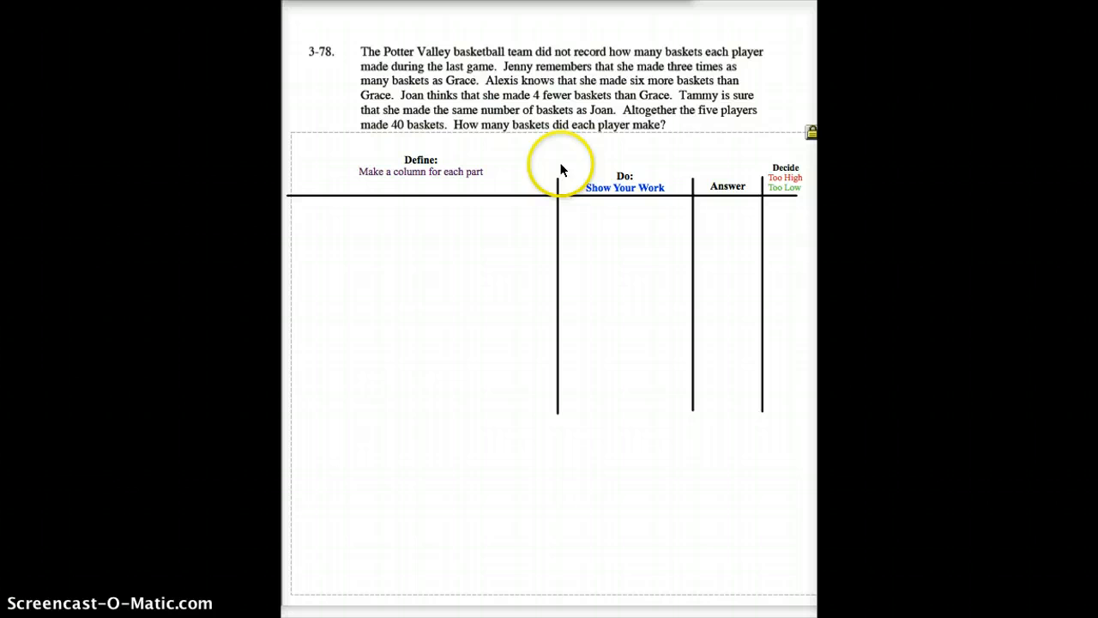
{"action": "mouse_move", "coordinate": [763, 175]}
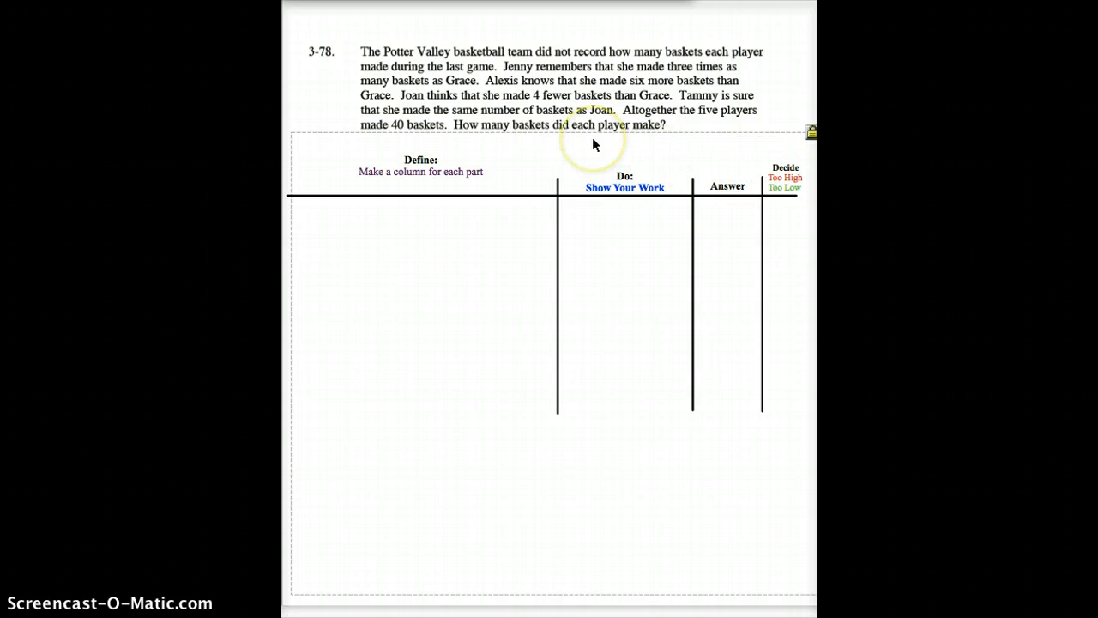
{"action": "mouse_move", "coordinate": [539, 261]}
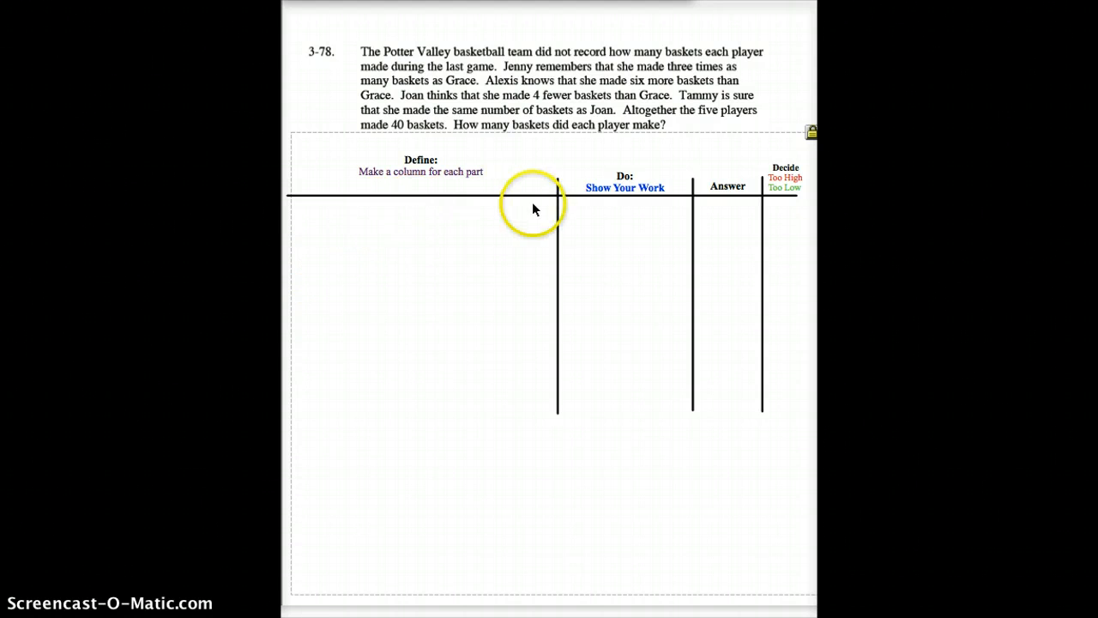
{"action": "mouse_move", "coordinate": [309, 215]}
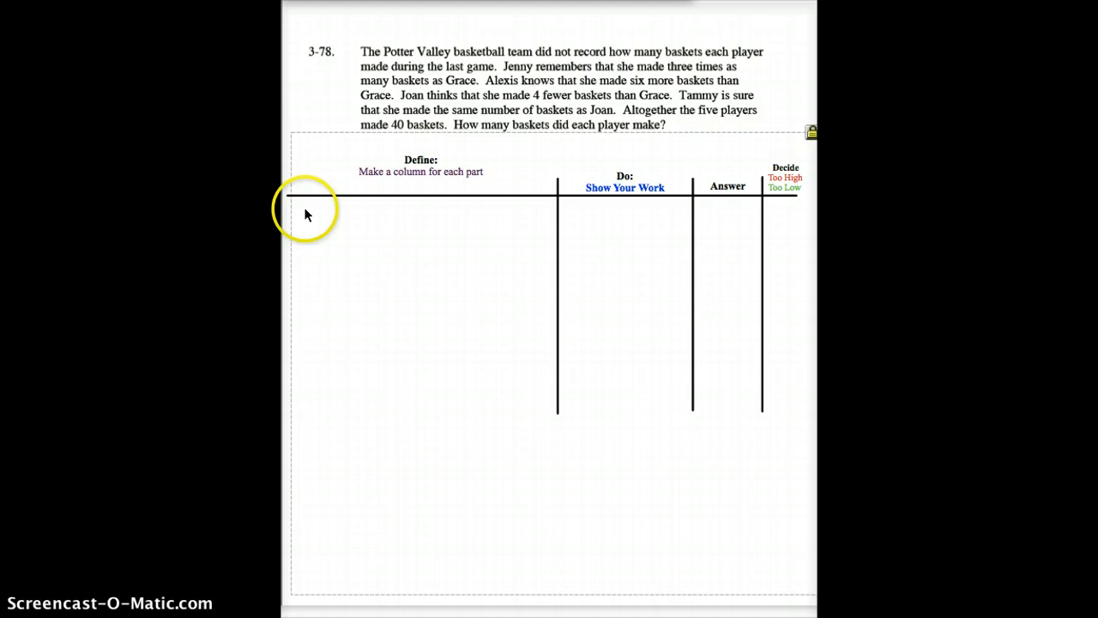
{"action": "mouse_move", "coordinate": [506, 209]}
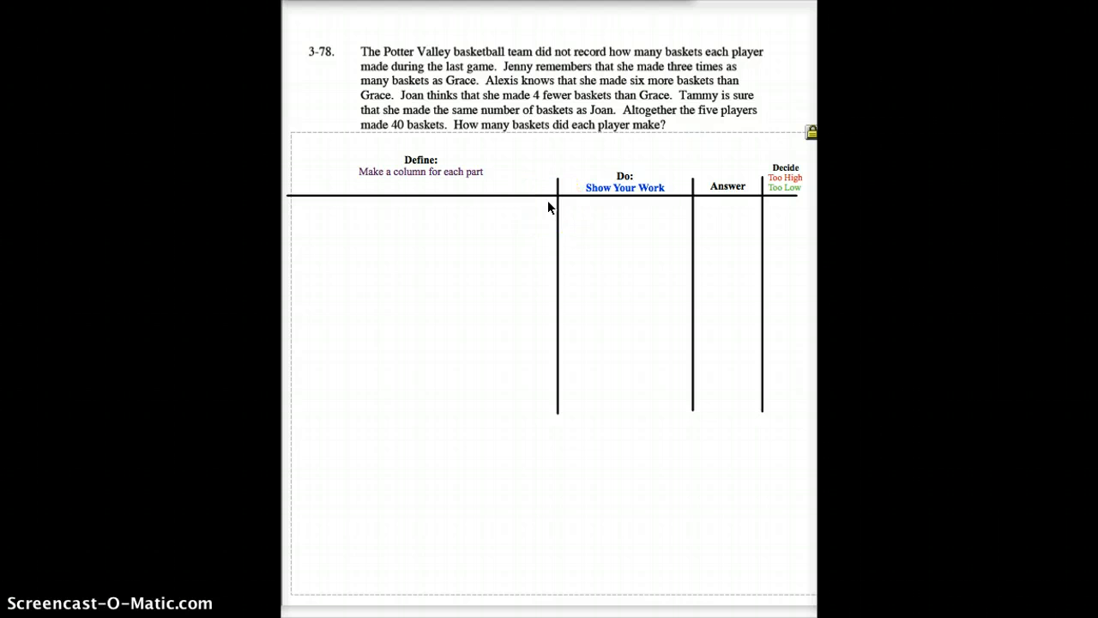
{"action": "left_click", "coordinate": [539, 205]}
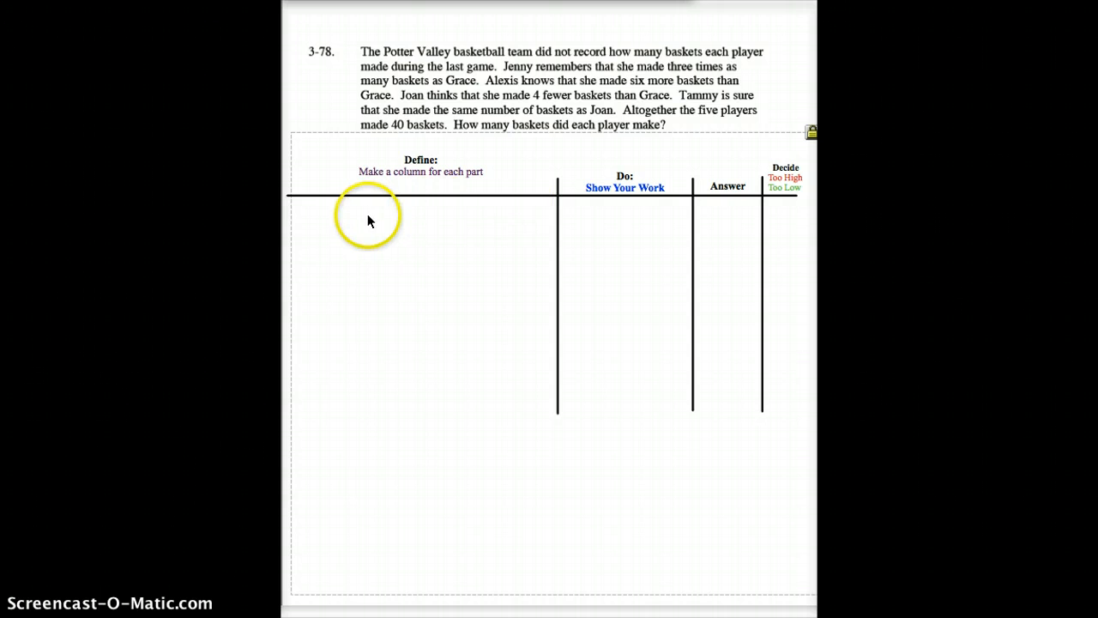
{"action": "mouse_move", "coordinate": [489, 217]}
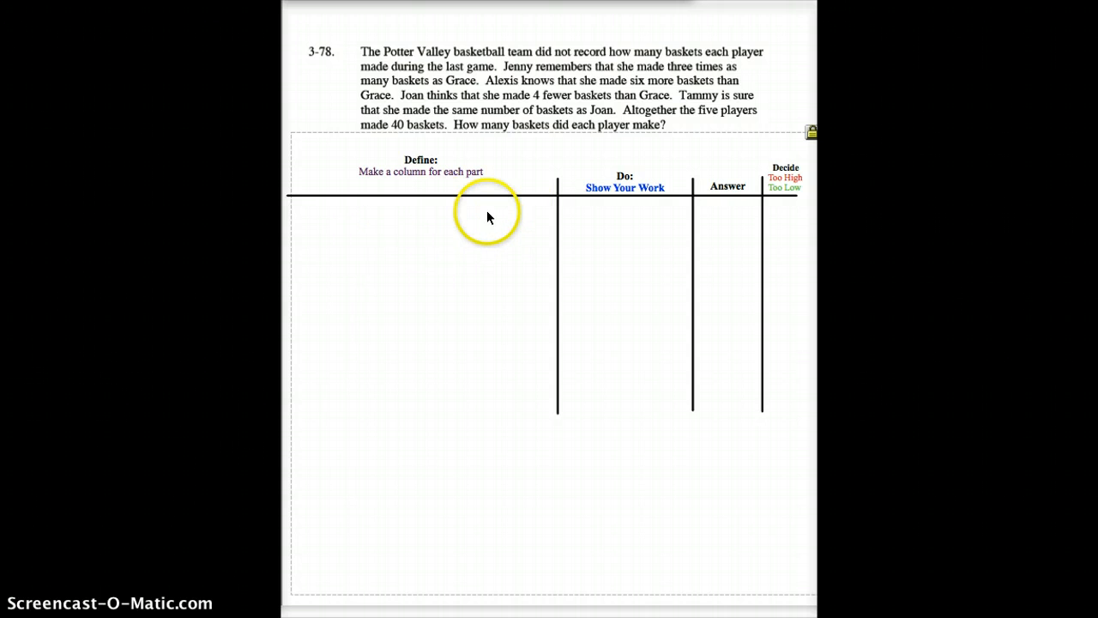
{"action": "mouse_move", "coordinate": [487, 343]}
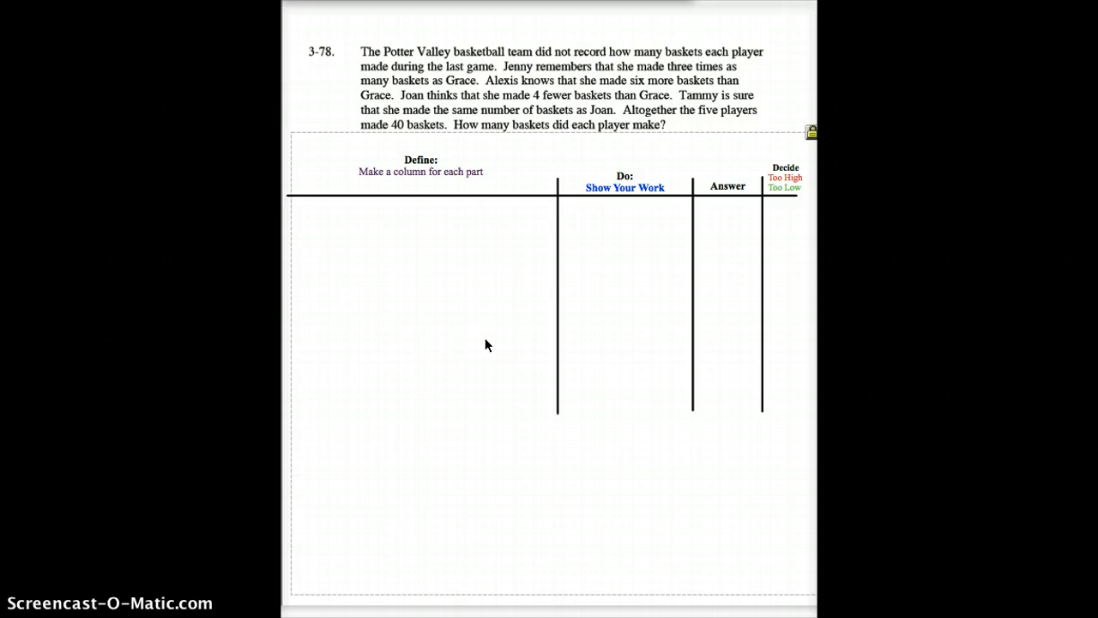